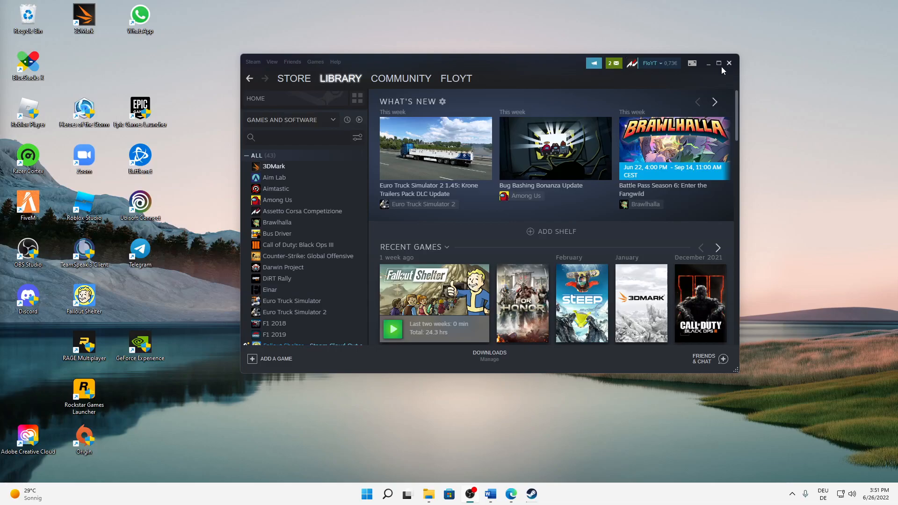
Close the Steam library window and select the Steam desktop shortcut
{"action": "left_click", "coordinate": [729, 64]}
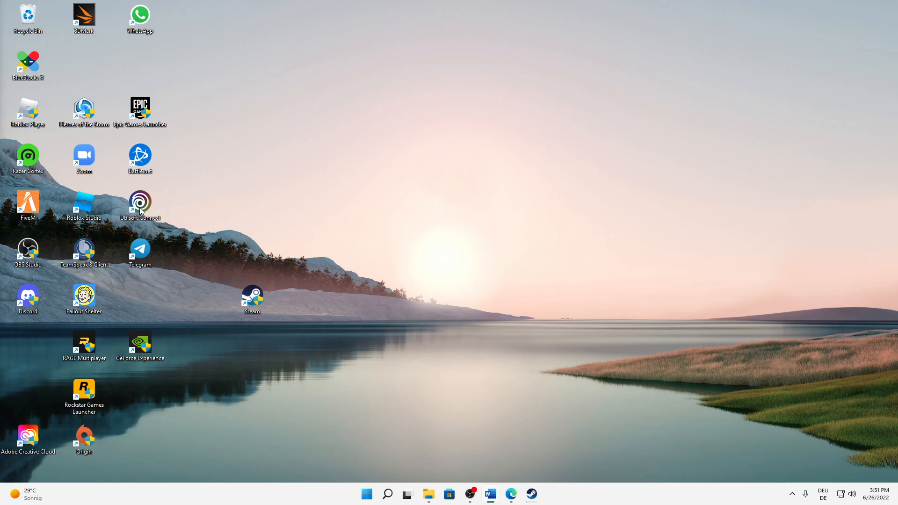
{"action": "left_click", "coordinate": [251, 298]}
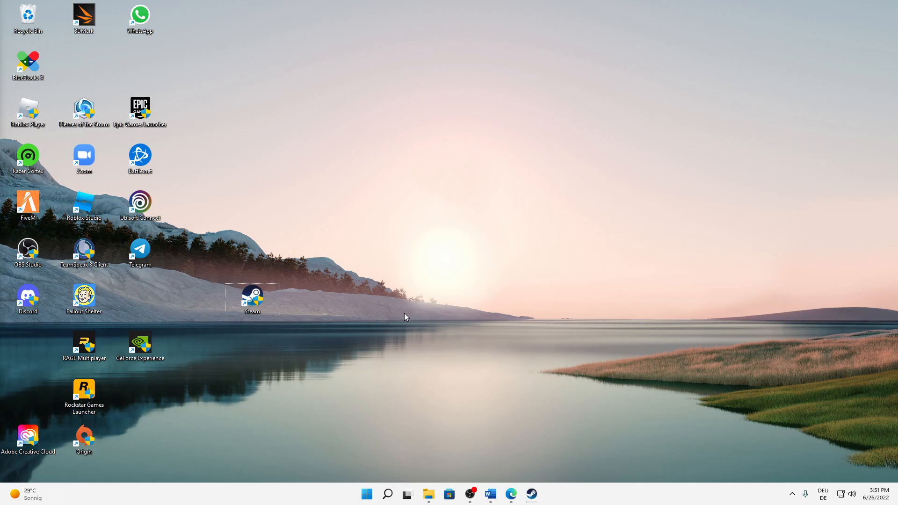
{"action": "mouse_move", "coordinate": [409, 325]}
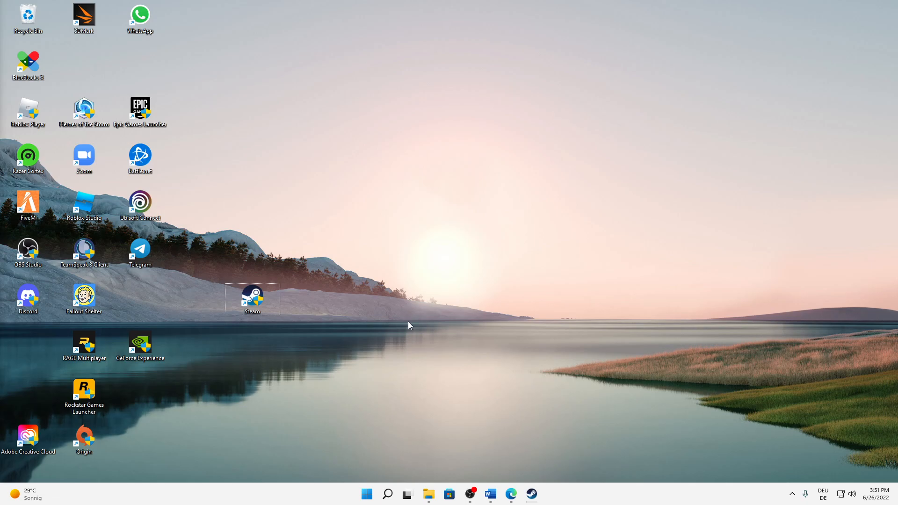
{"action": "mouse_move", "coordinate": [436, 325]}
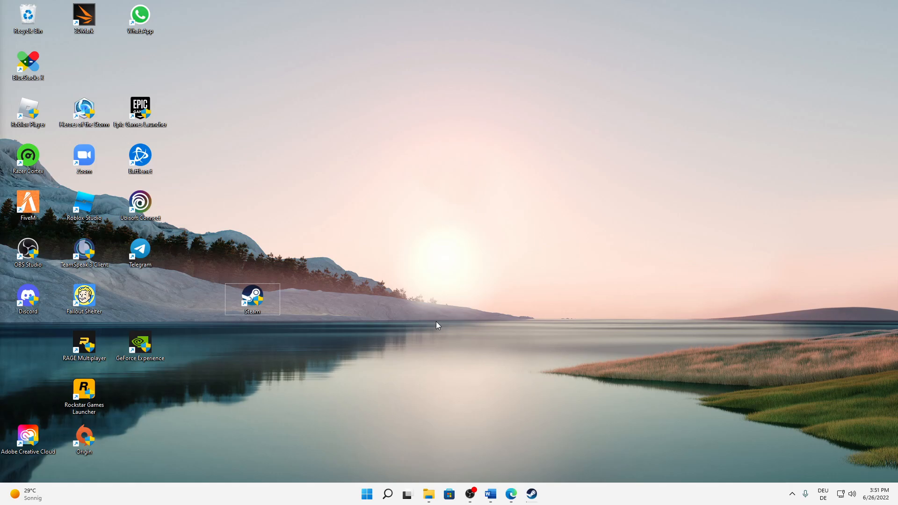
{"action": "mouse_move", "coordinate": [416, 322]}
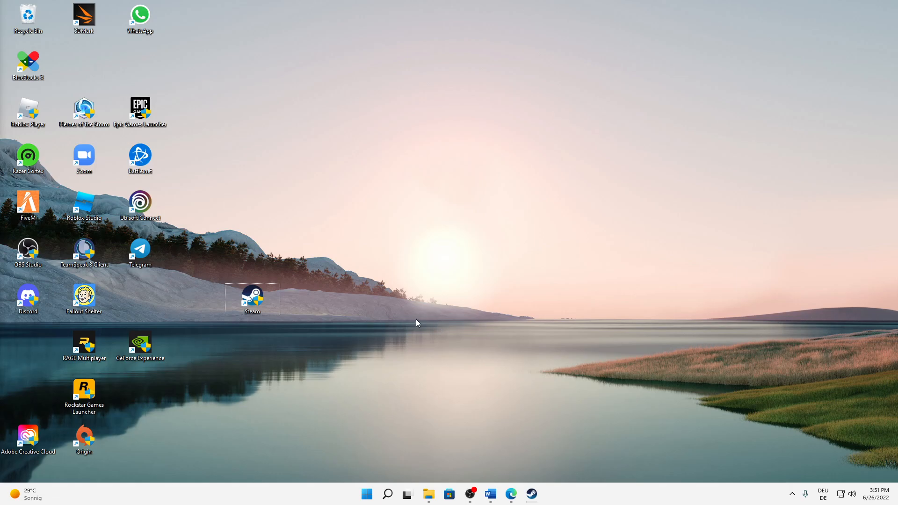
Relaunch Steam from the desktop shortcut and open Settings to the Cloud section
{"action": "double_click", "coordinate": [252, 295]}
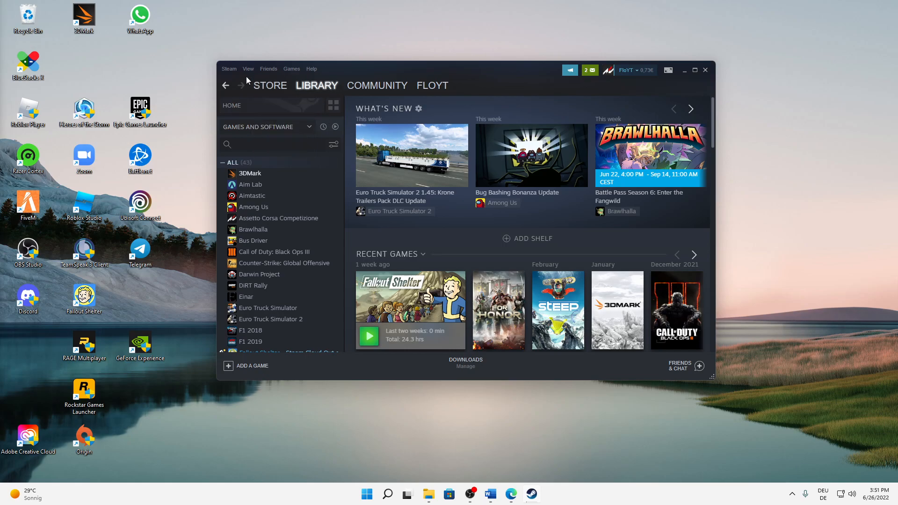
{"action": "left_click", "coordinate": [228, 68]}
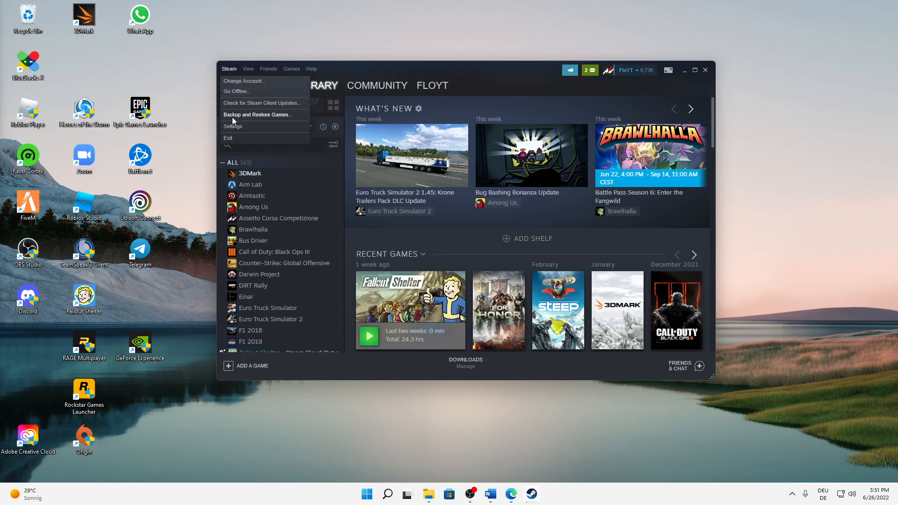
{"action": "left_click", "coordinate": [232, 127]}
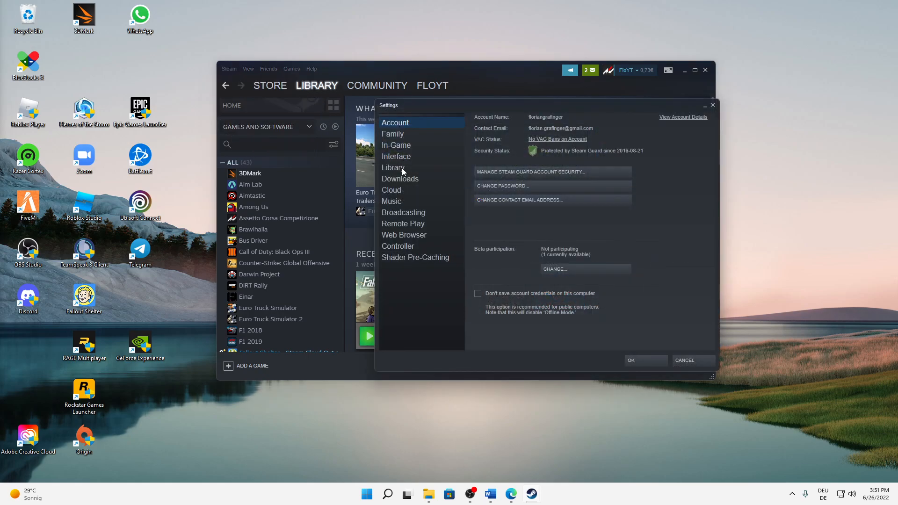
{"action": "left_click", "coordinate": [390, 189]}
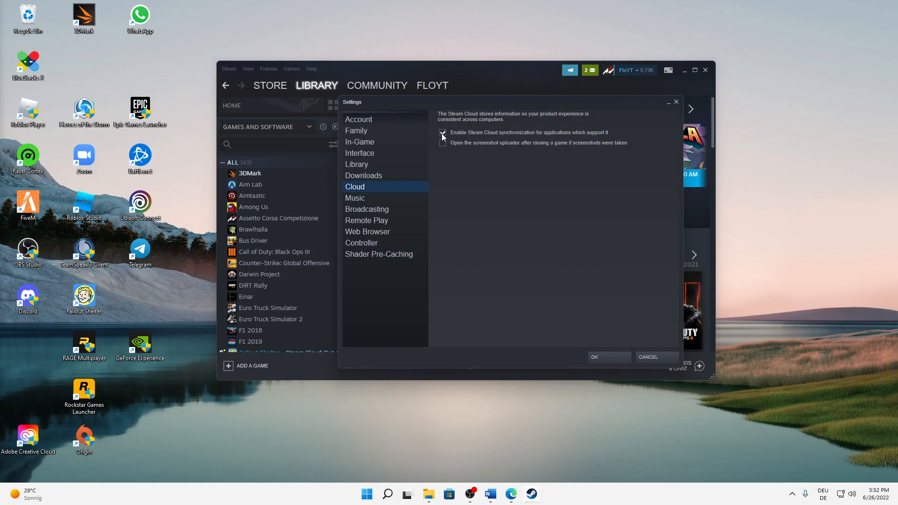
Uncheck 'Enable Steam Cloud synchronization' and confirm with OK
{"action": "left_click", "coordinate": [441, 132]}
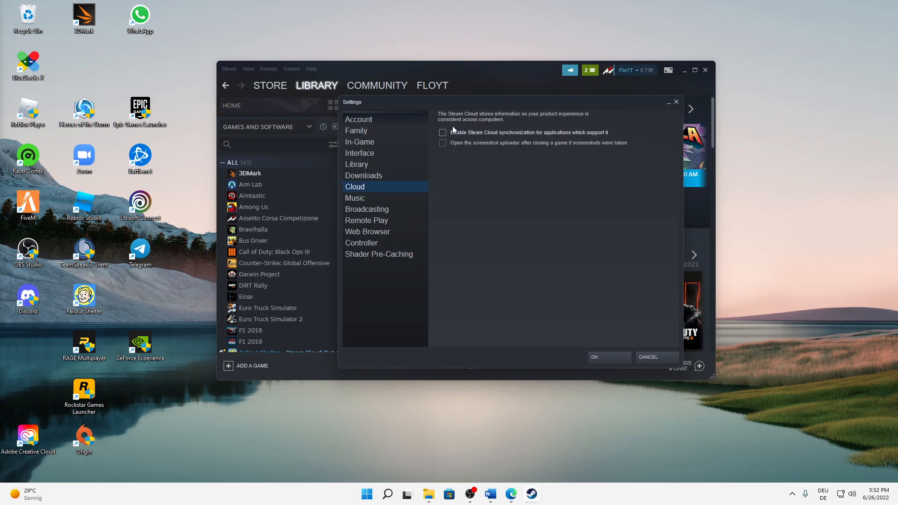
{"action": "mouse_move", "coordinate": [437, 139]}
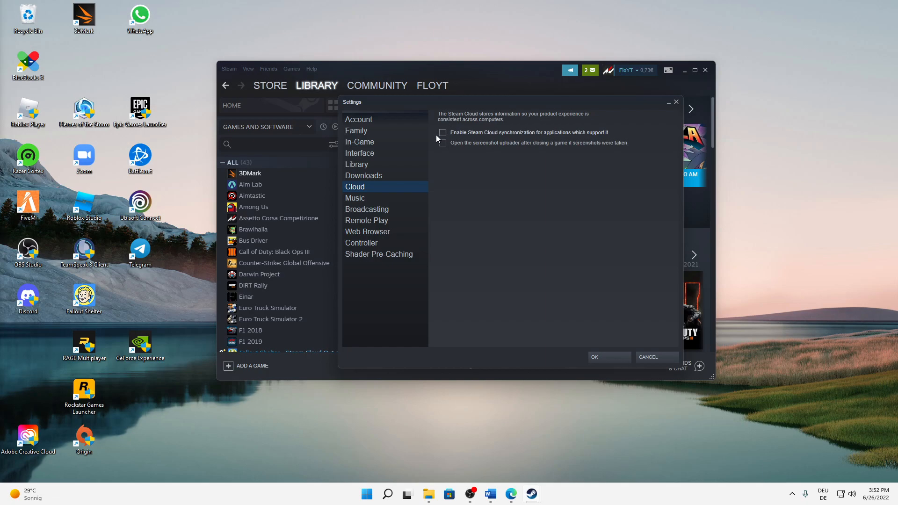
{"action": "mouse_move", "coordinate": [492, 139]}
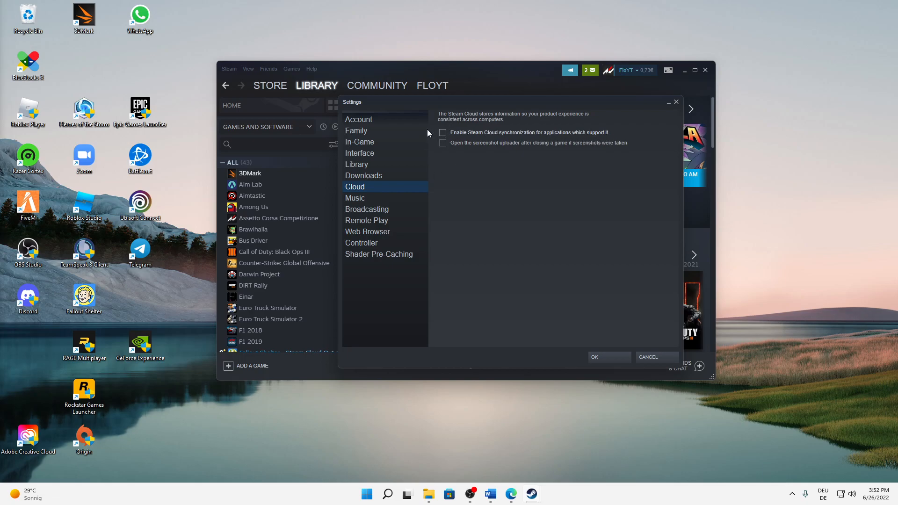
{"action": "mouse_move", "coordinate": [594, 357]}
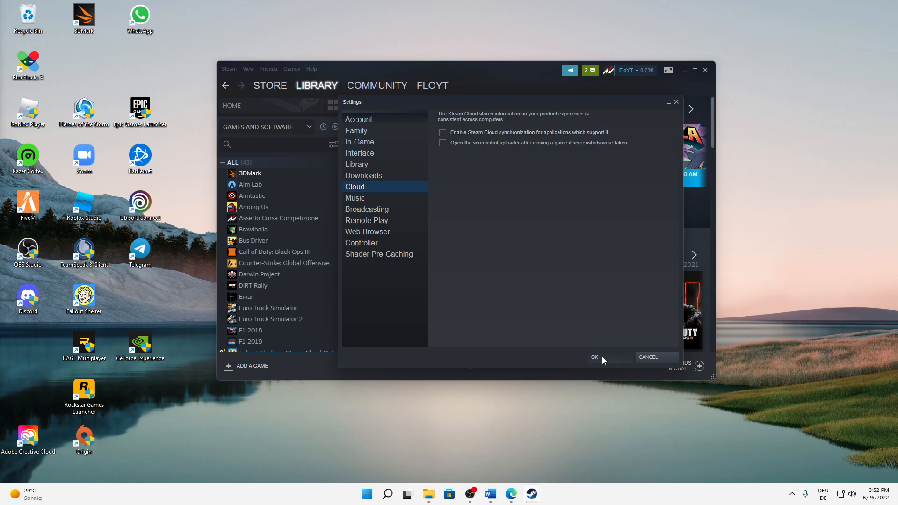
{"action": "left_click", "coordinate": [594, 357]}
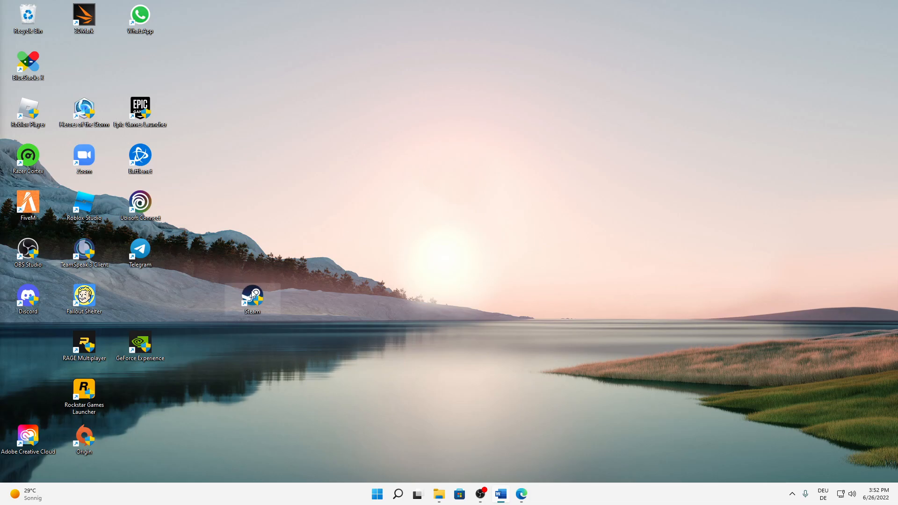
{"action": "mouse_move", "coordinate": [427, 257]}
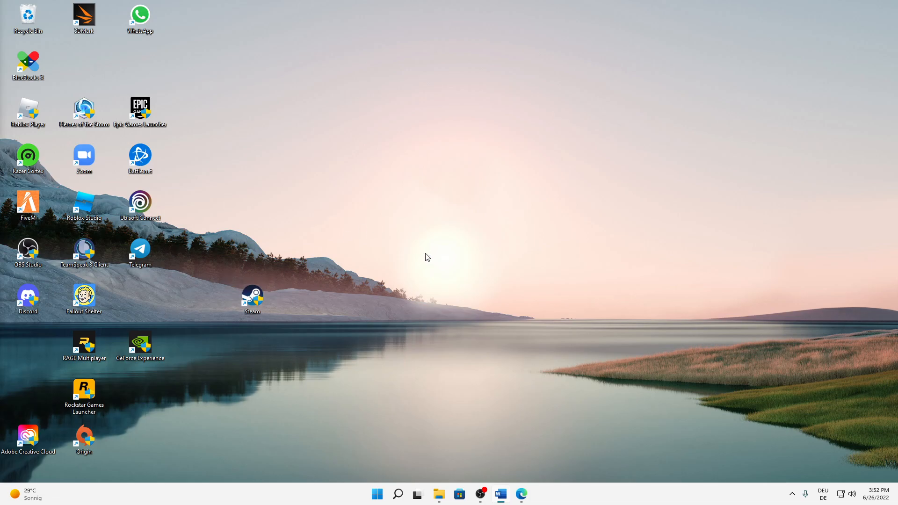
Relaunch Steam, dismiss the news popup, and open the Fallout Shelter library page
{"action": "double_click", "coordinate": [252, 293]}
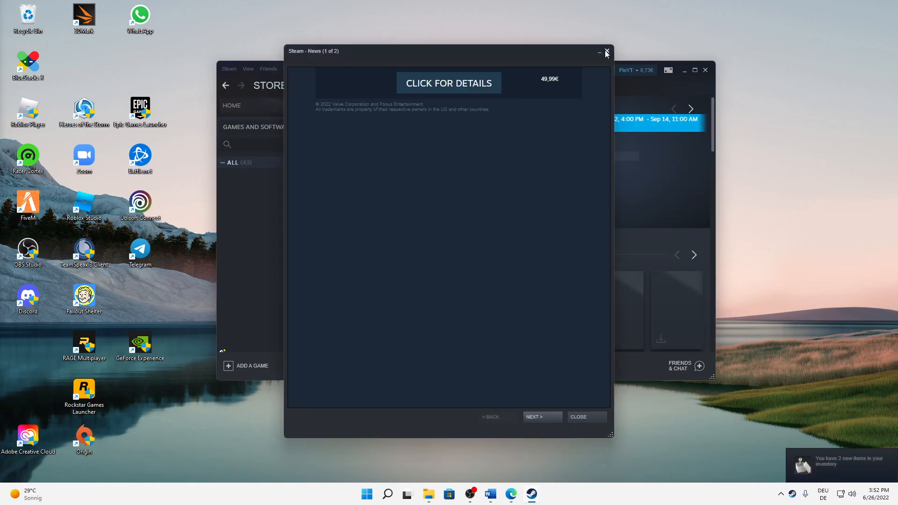
{"action": "left_click", "coordinate": [606, 52]}
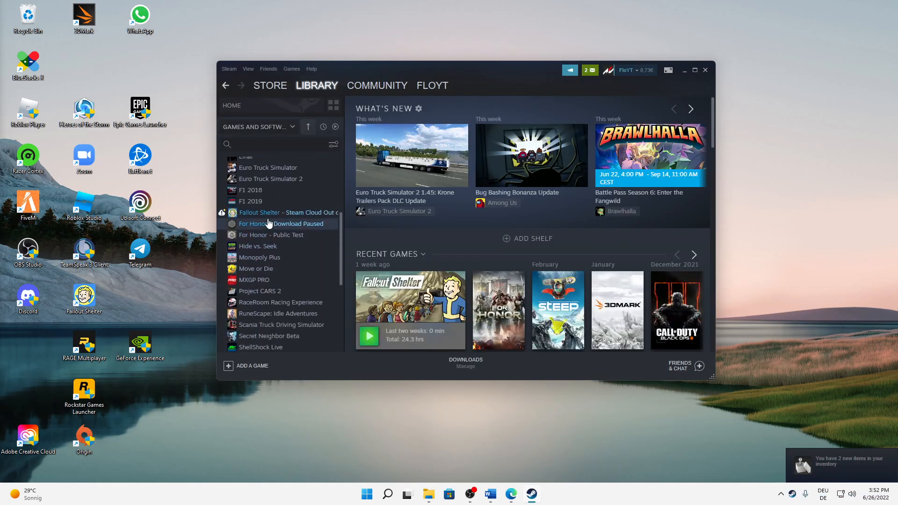
{"action": "left_click", "coordinate": [258, 212]}
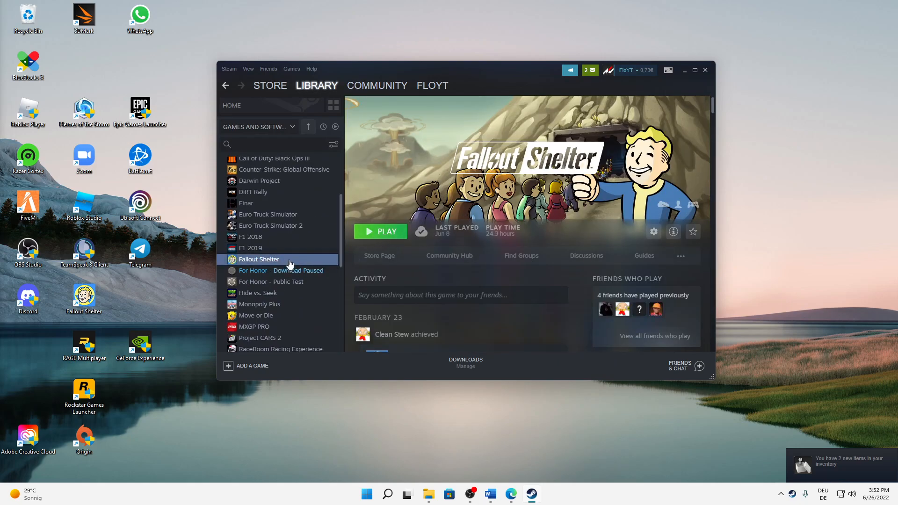
{"action": "mouse_move", "coordinate": [653, 232]}
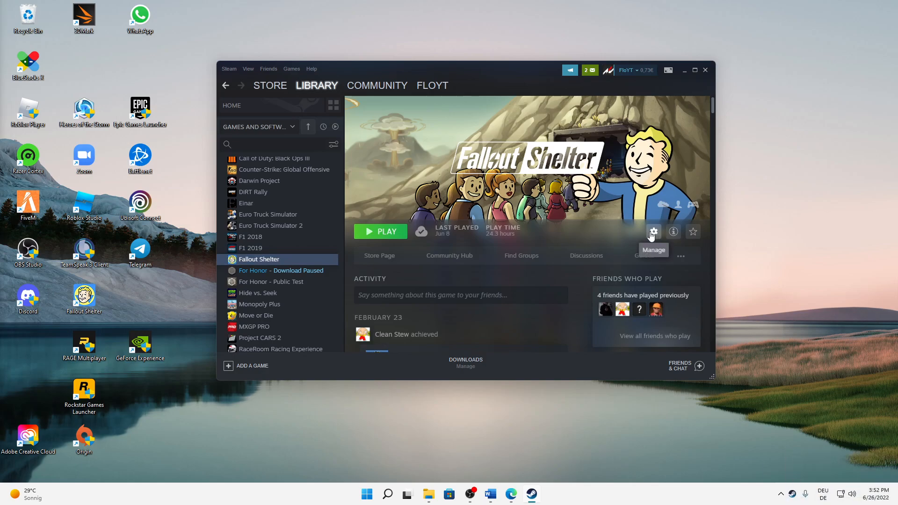
Open Fallout Shelter's Properties, review Steam Cloud, then browse its Local Files in Explorer
{"action": "left_click", "coordinate": [653, 231]}
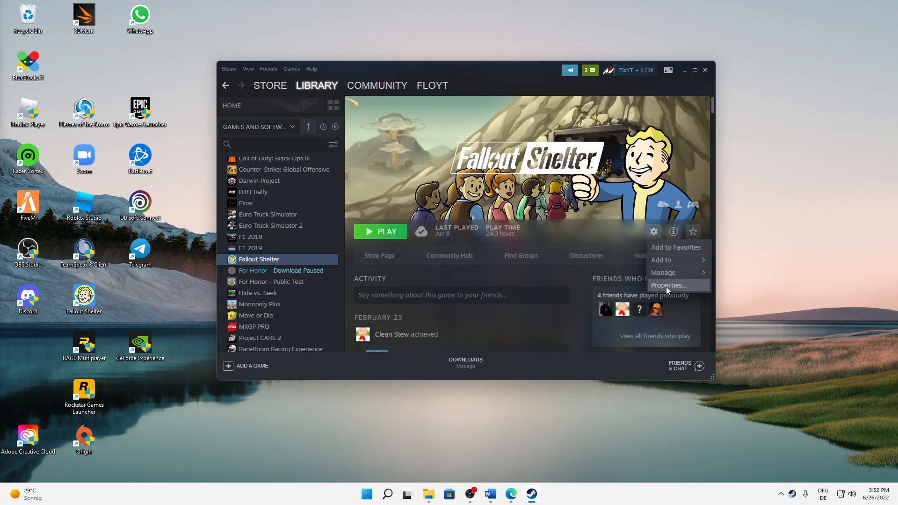
{"action": "left_click", "coordinate": [667, 285]}
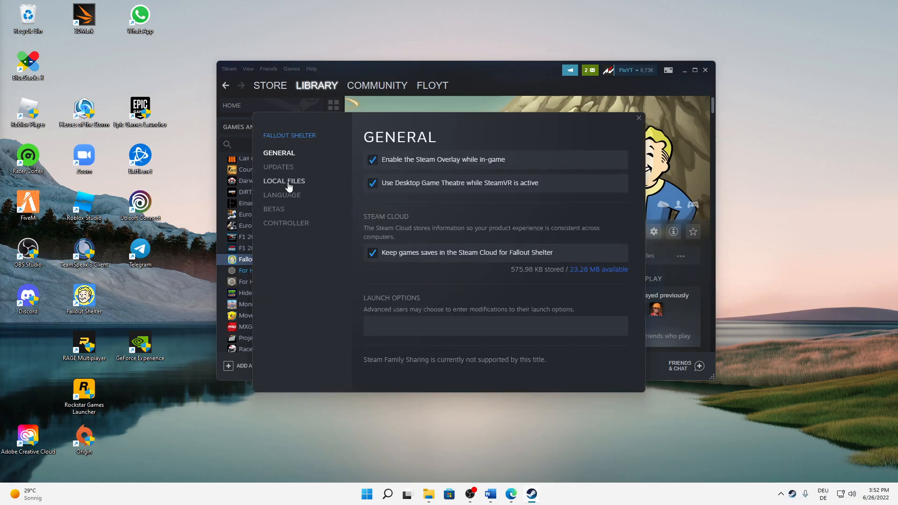
{"action": "mouse_move", "coordinate": [365, 250]}
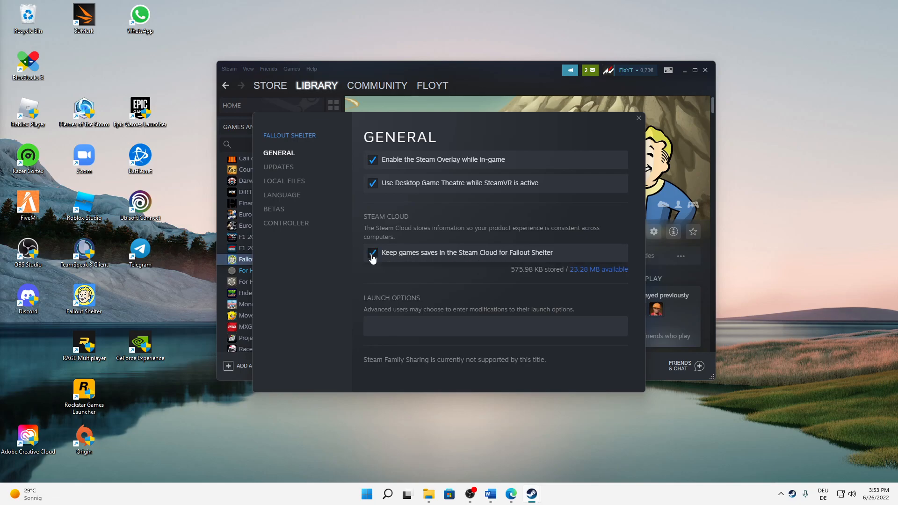
{"action": "mouse_move", "coordinate": [285, 185]}
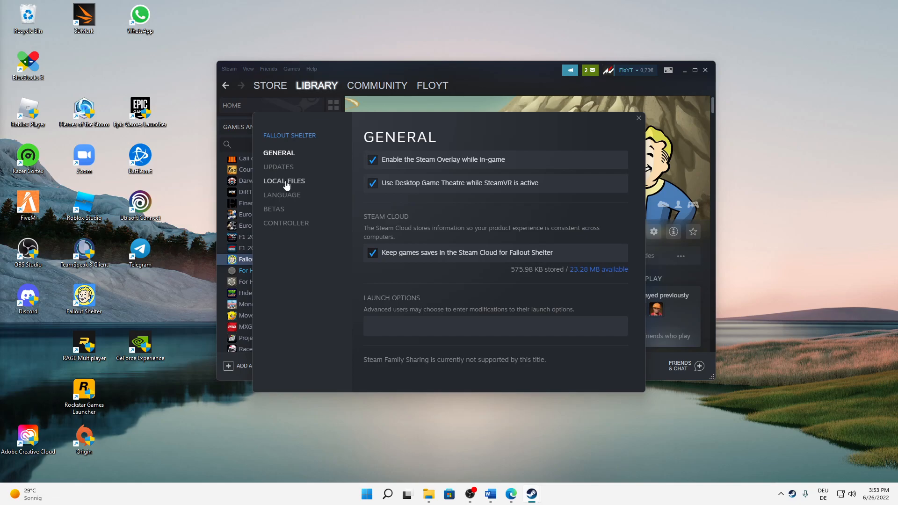
{"action": "left_click", "coordinate": [283, 180]}
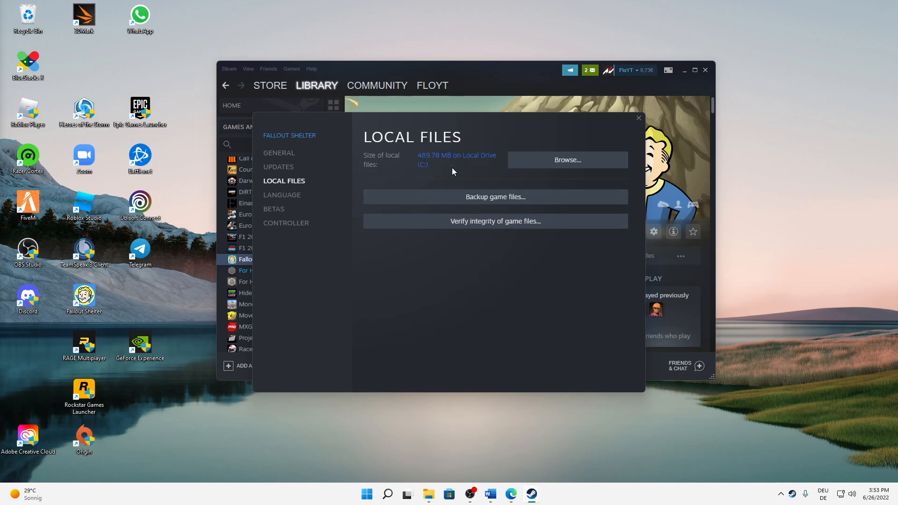
{"action": "left_click", "coordinate": [566, 160]}
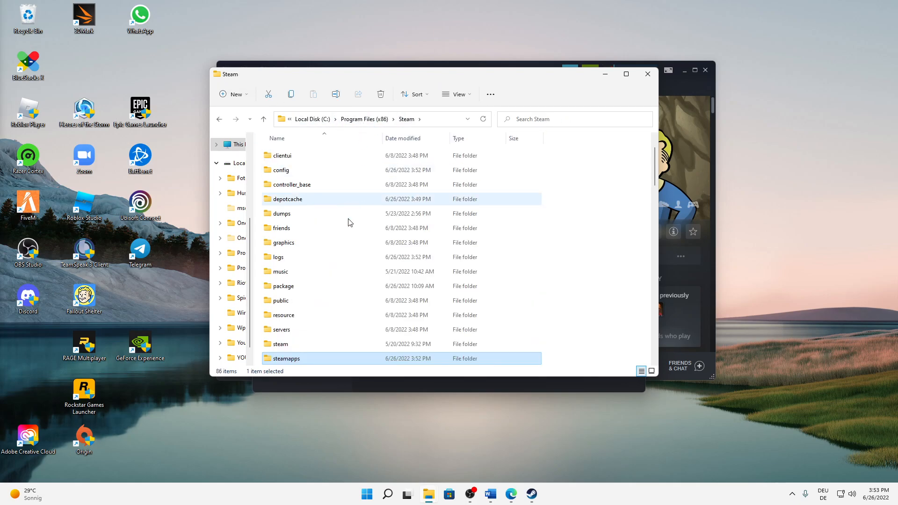
Open userdata, then the account ID folder listing 588430 and config
{"action": "double_click", "coordinate": [286, 358]}
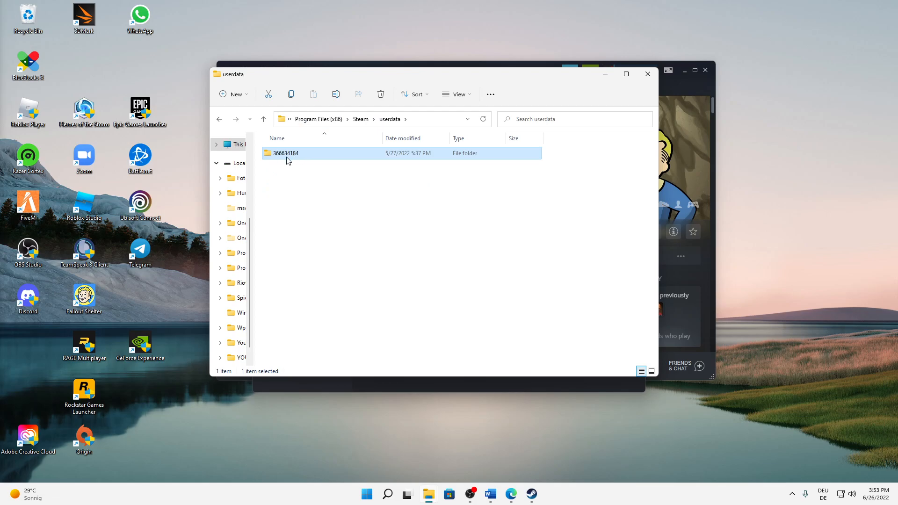
{"action": "double_click", "coordinate": [286, 153]}
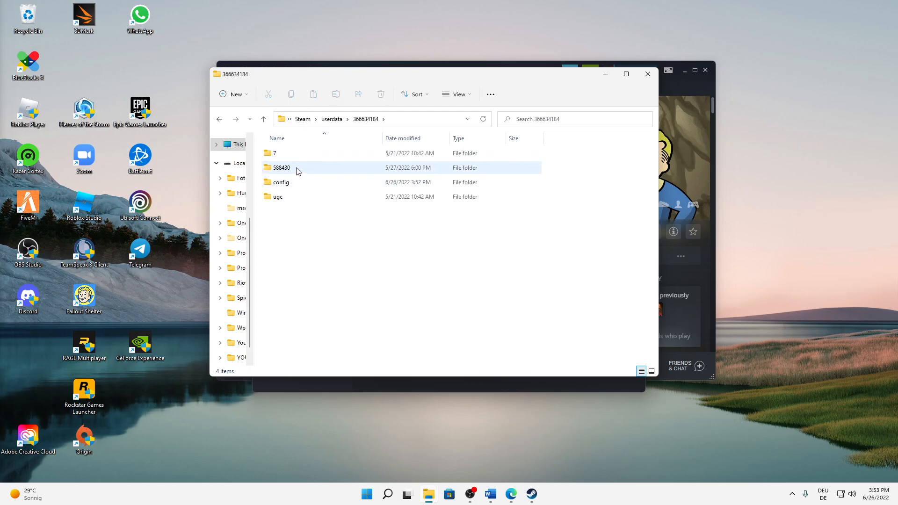
{"action": "mouse_move", "coordinate": [276, 176]}
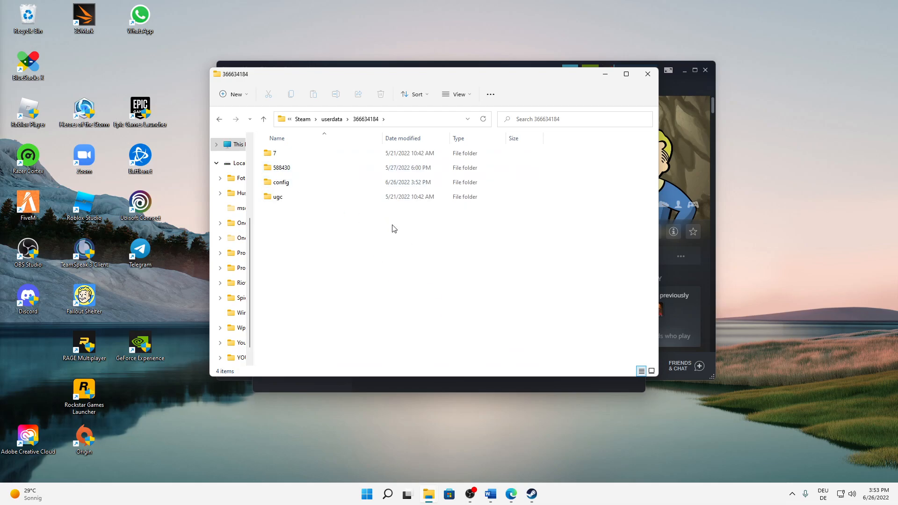
{"action": "mouse_move", "coordinate": [280, 167]}
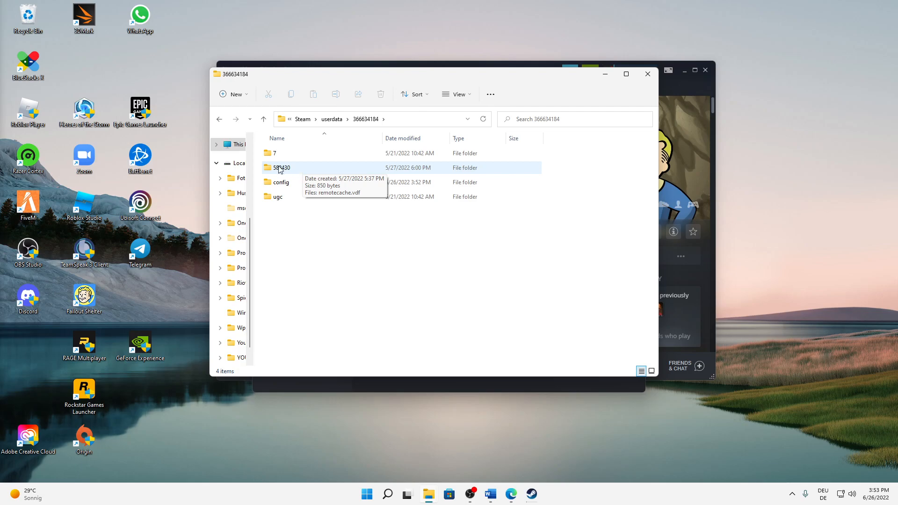
{"action": "mouse_move", "coordinate": [292, 174]}
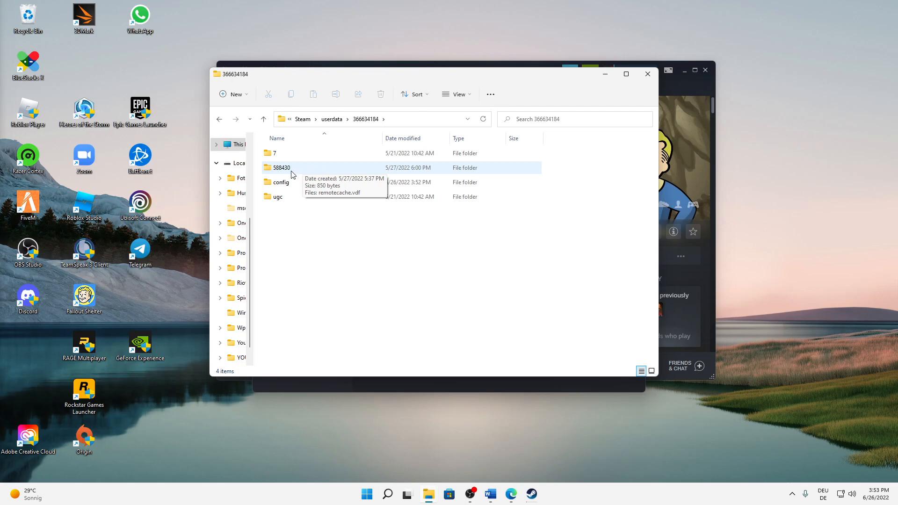
{"action": "mouse_move", "coordinate": [270, 175]}
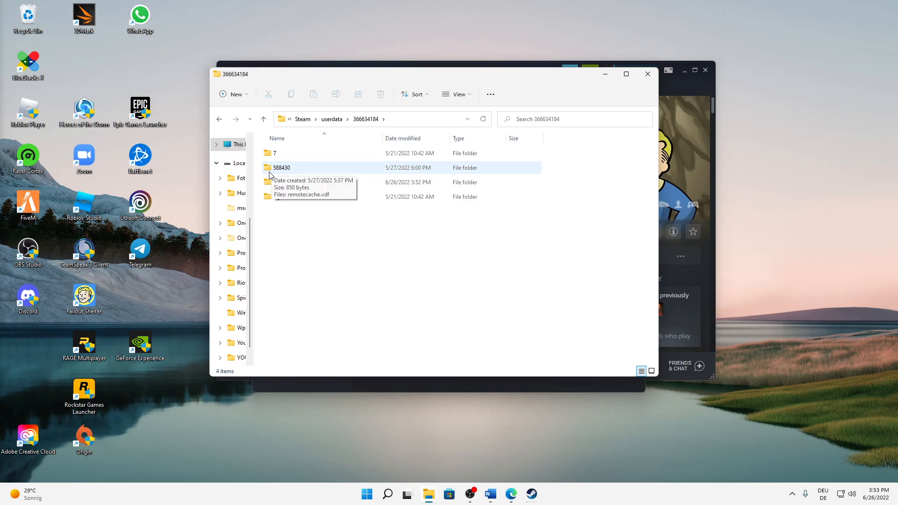
{"action": "mouse_move", "coordinate": [274, 172]}
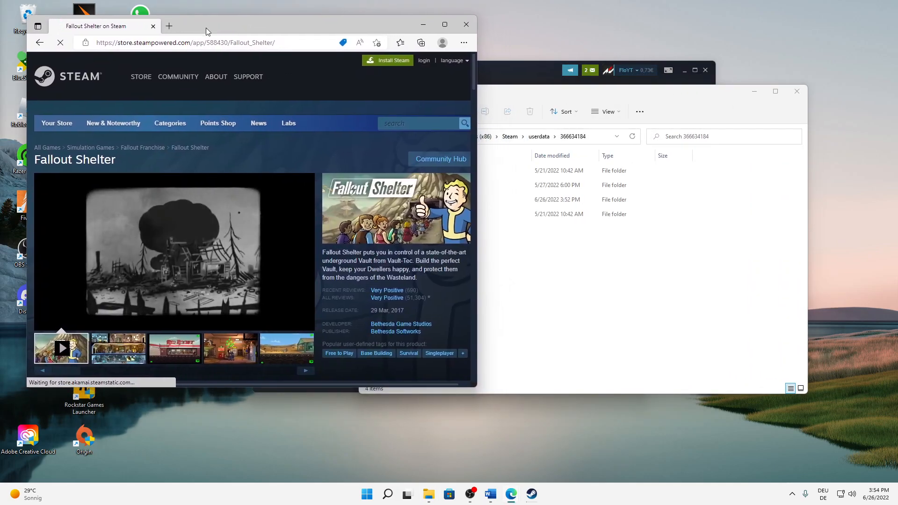
Confirm Fallout Shelter's store URL shows app ID 588430 and select the matching folder
{"action": "left_click", "coordinate": [178, 76]}
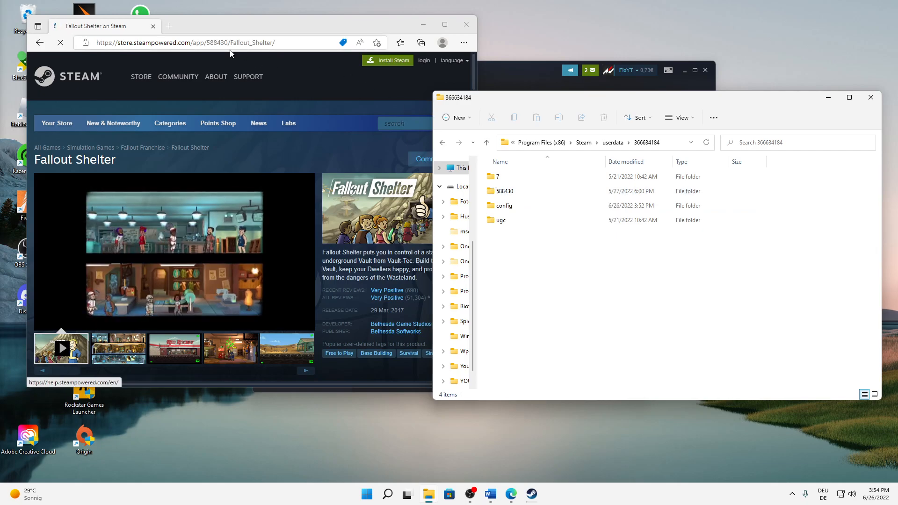
{"action": "left_click", "coordinate": [504, 191]}
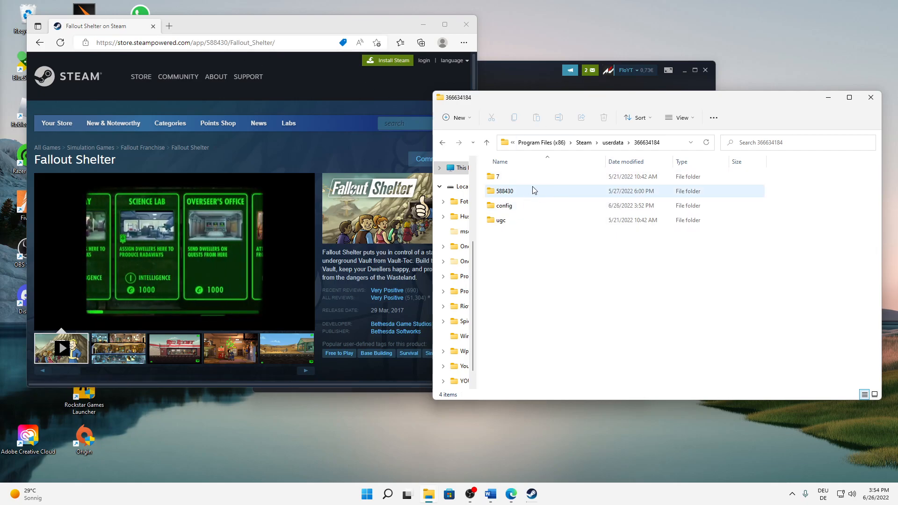
{"action": "left_click", "coordinate": [504, 191]}
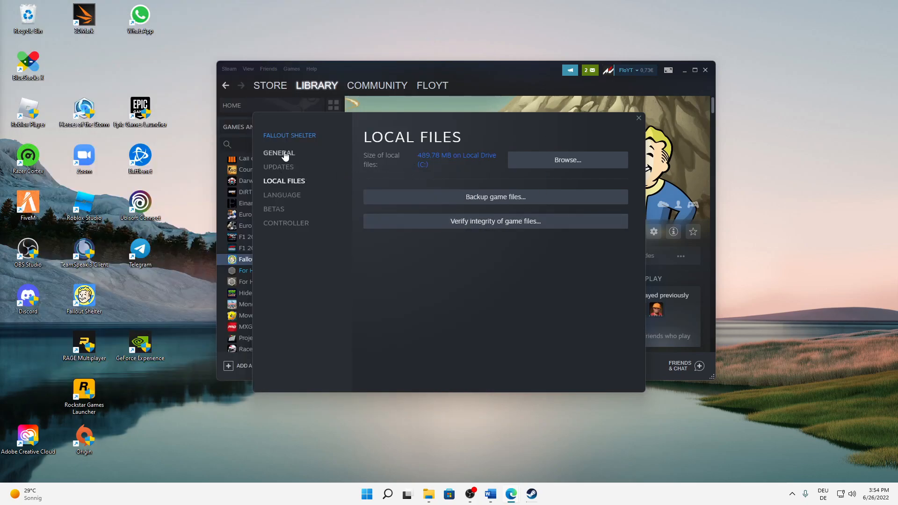
Dismiss the Fallout Shelter Properties dialog and quit the Steam client window
{"action": "left_click", "coordinate": [637, 118]}
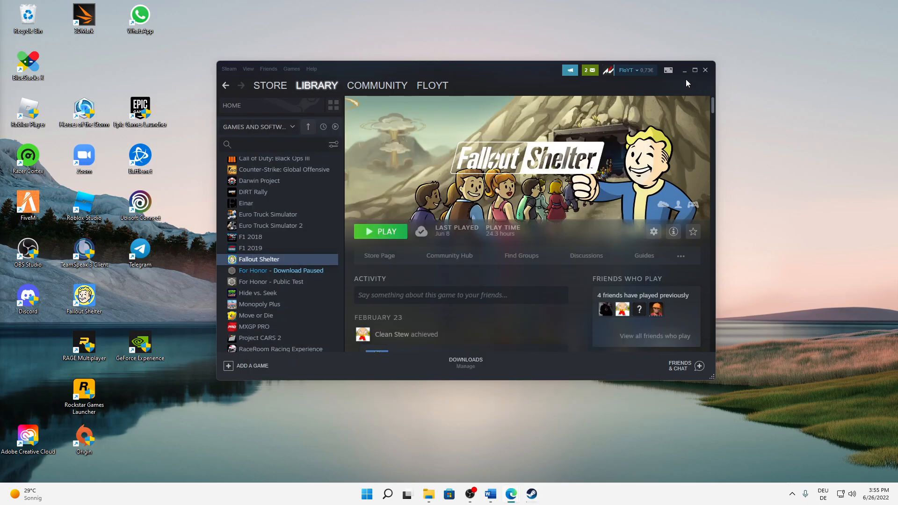
{"action": "left_click", "coordinate": [705, 69]}
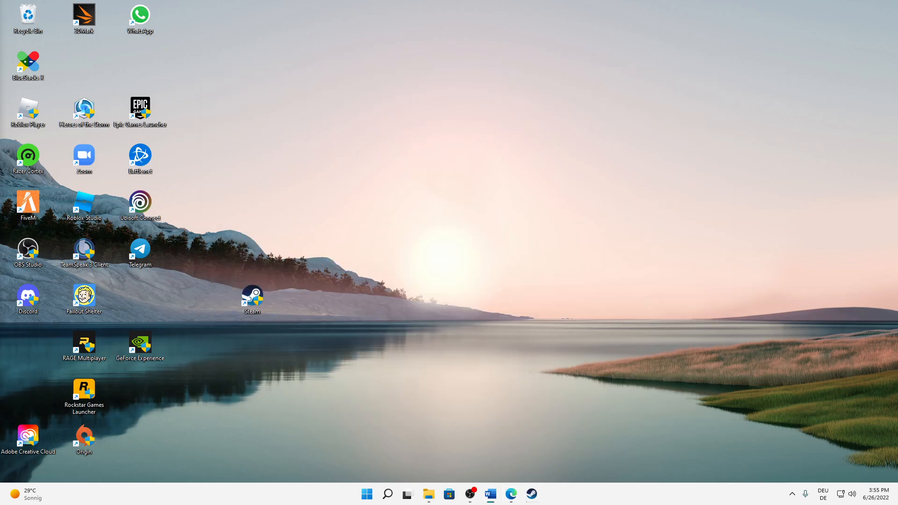